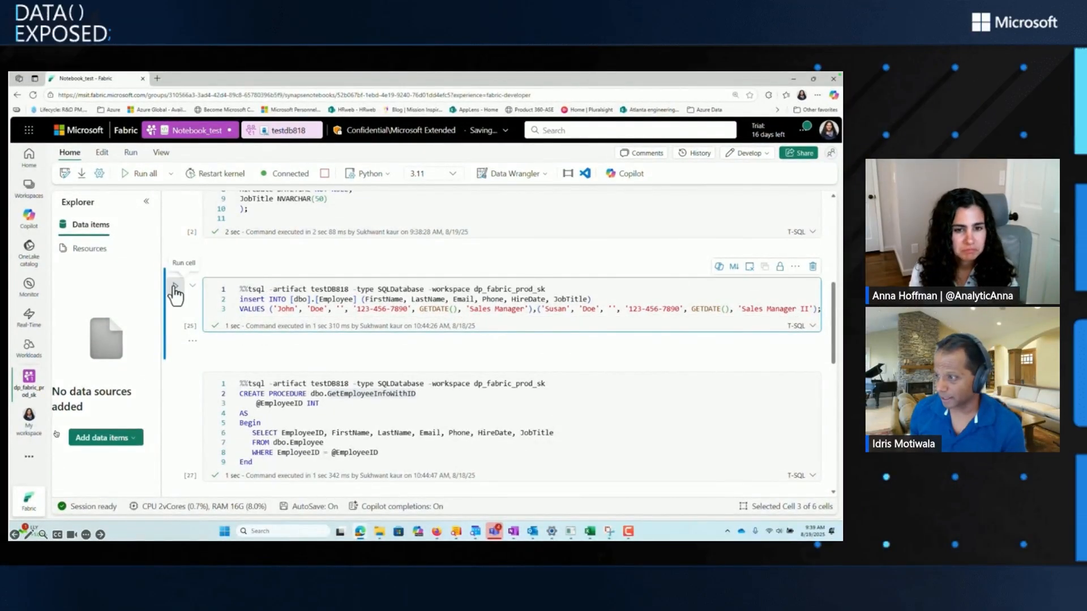
Step: Rerun the INSERT INTO dbo.Employee cell to add John Doe and Susan Doe
{"action": "left_click", "coordinate": [177, 287]}
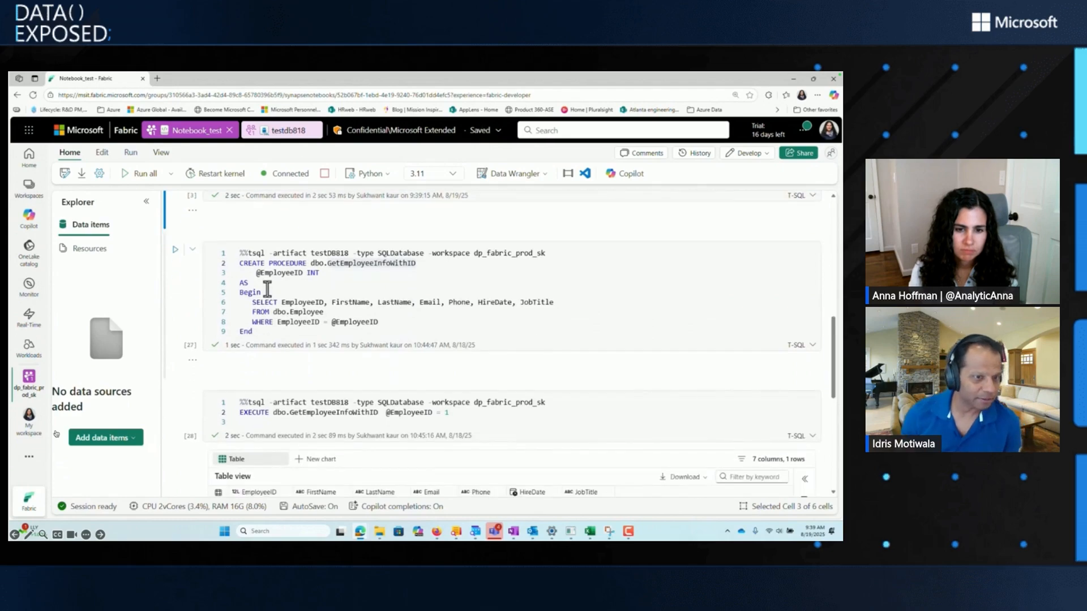
{"action": "mouse_move", "coordinate": [382, 267]}
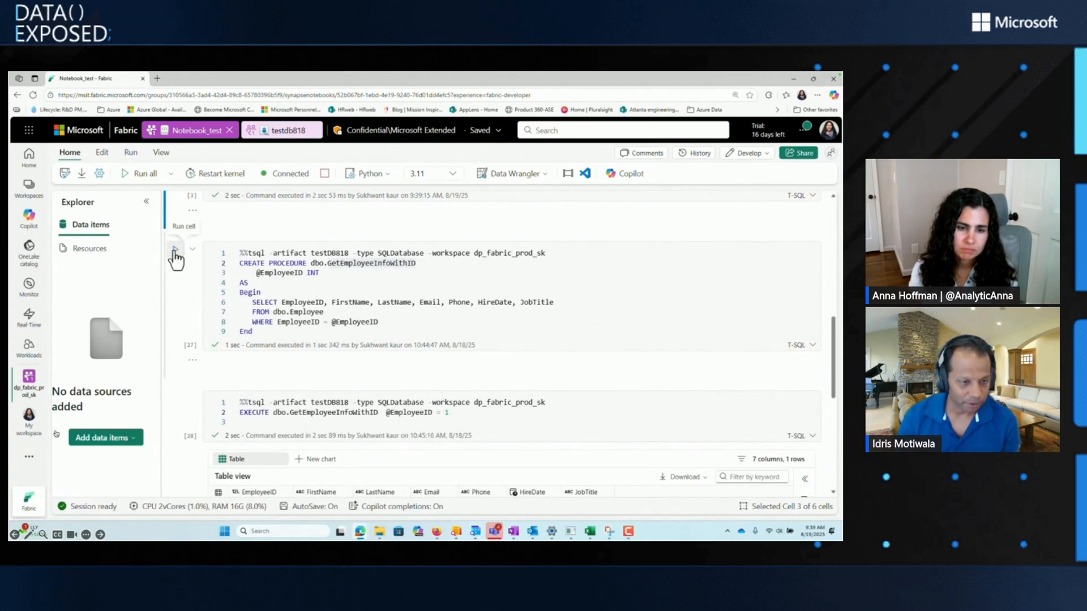
Step: Rerun the CREATE PROCEDURE cell to recreate dbo.GetEmployeeInfoWithID
{"action": "left_click", "coordinate": [176, 249]}
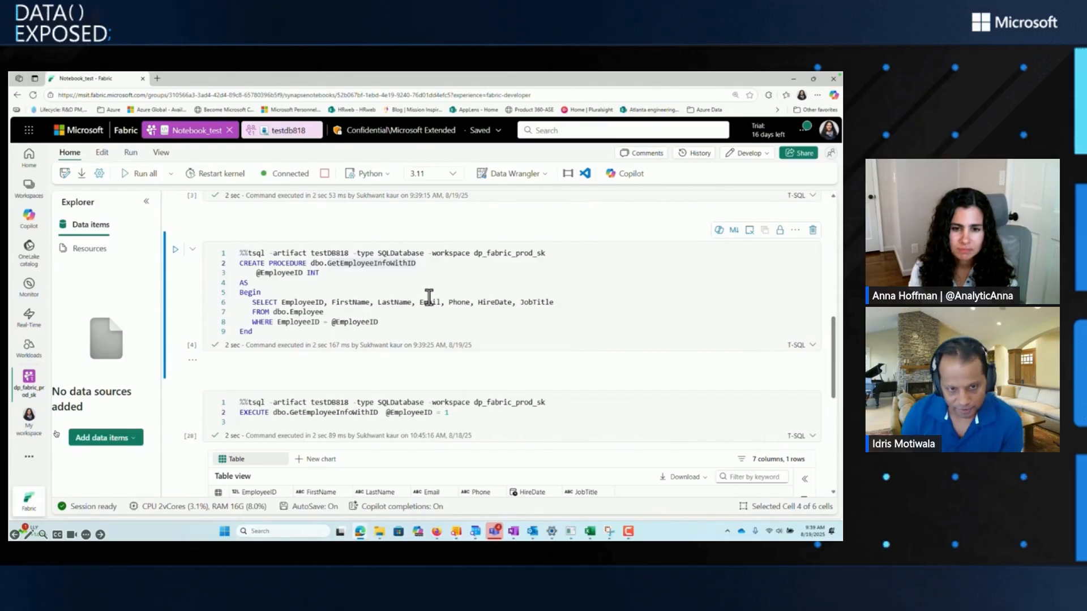
{"action": "scroll", "scroll_direction": "down", "scroll_amount": 3}
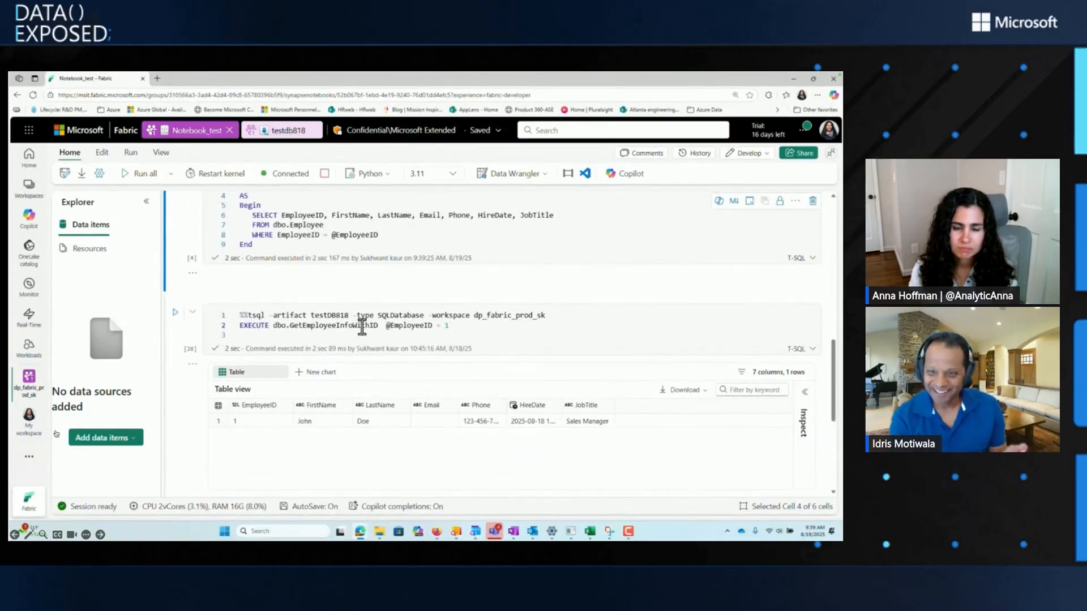
{"action": "mouse_move", "coordinate": [176, 318]}
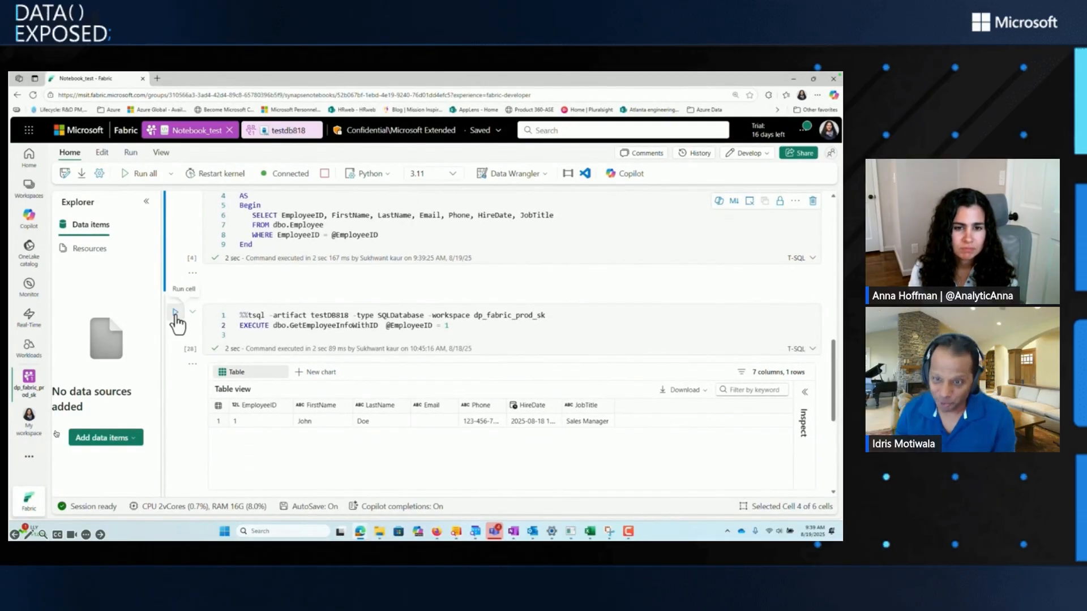
Step: Execute the procedure for employee 1, returning John Doe, then drop the Employee table
{"action": "left_click", "coordinate": [176, 316]}
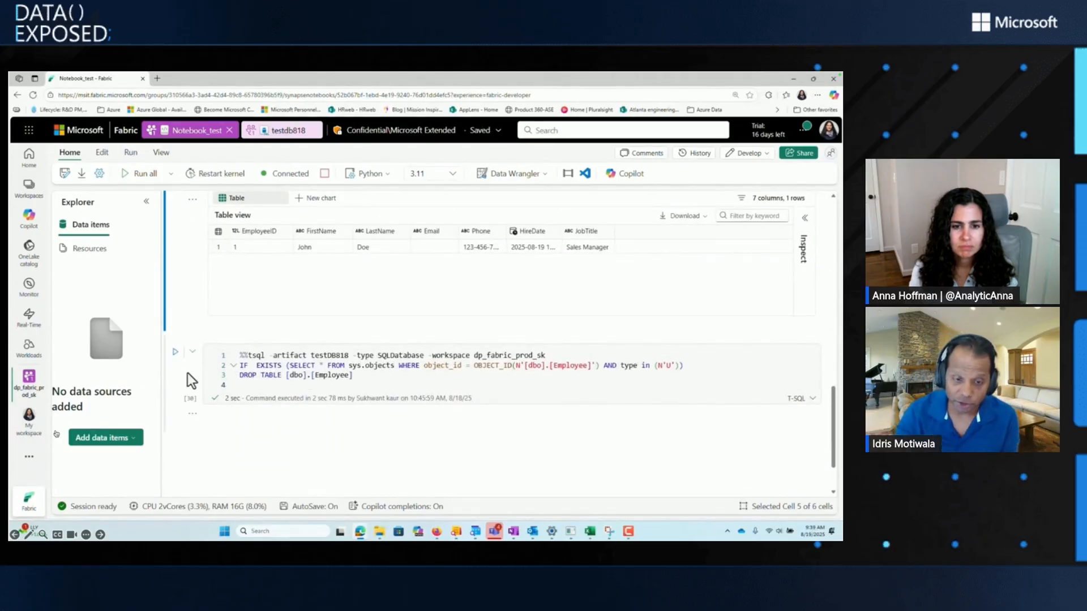
{"action": "left_click", "coordinate": [175, 352]}
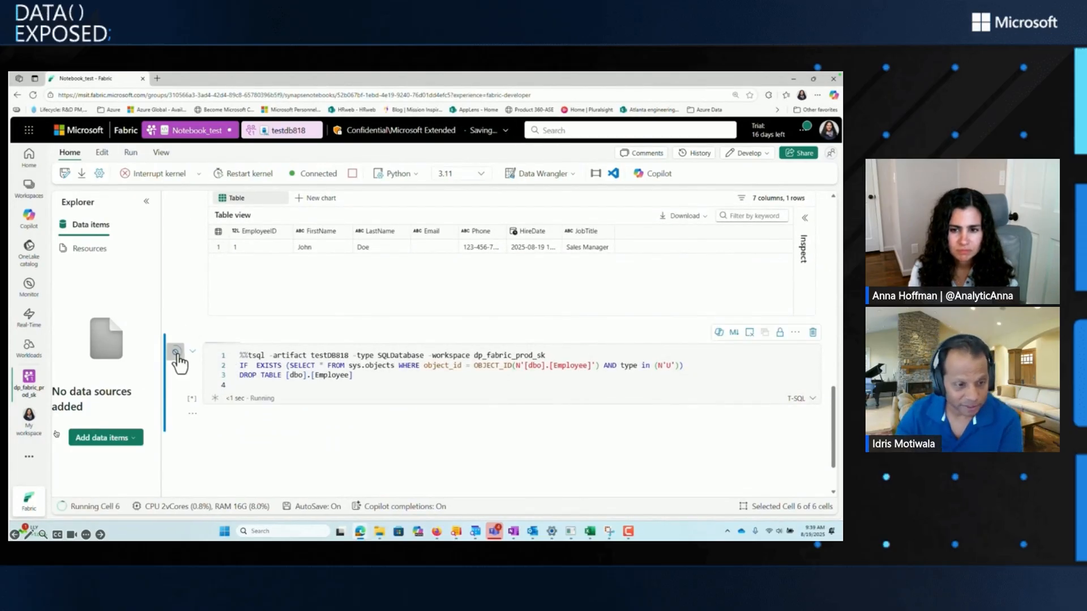